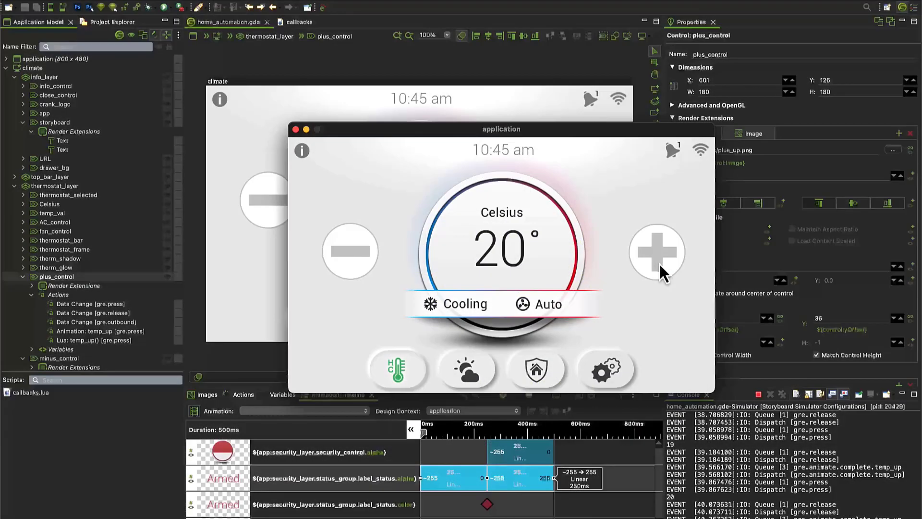
Disarm the simulated security system by entering the passcode on the keypad and submitting it
left_click(657, 252)
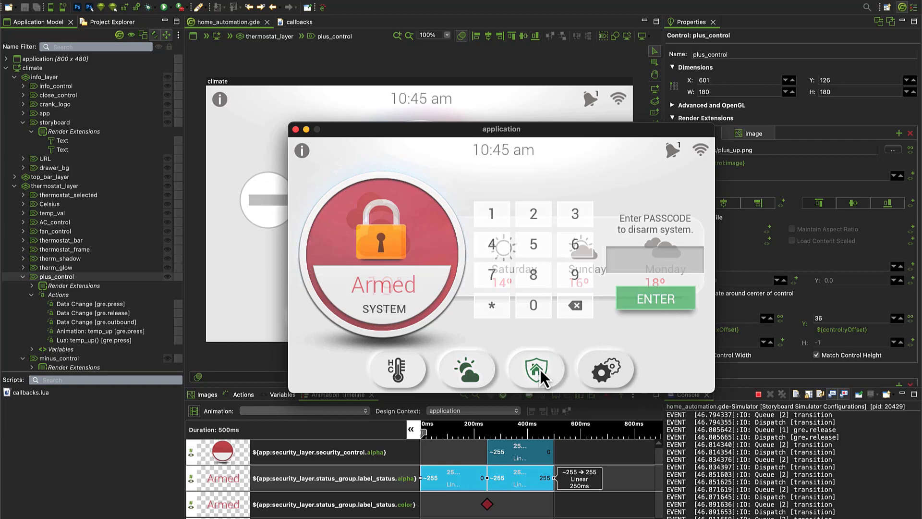
left_click(536, 367)
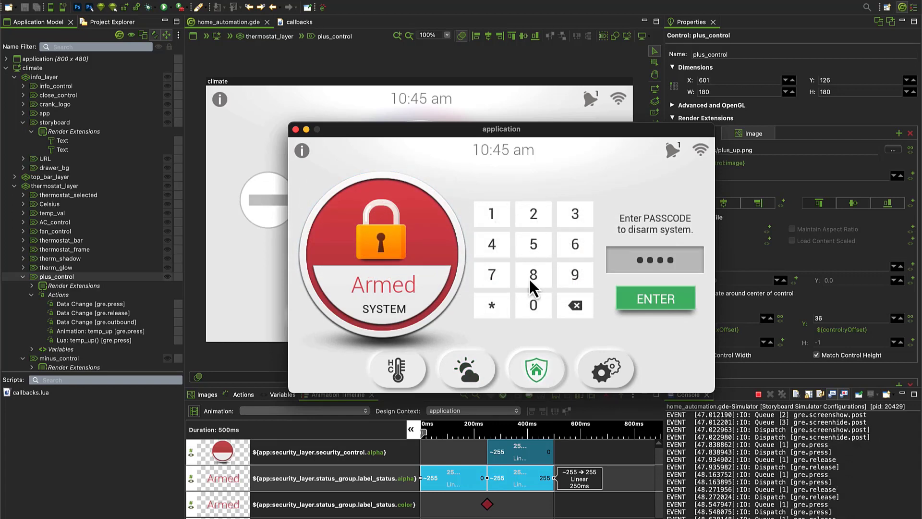
left_click(655, 297)
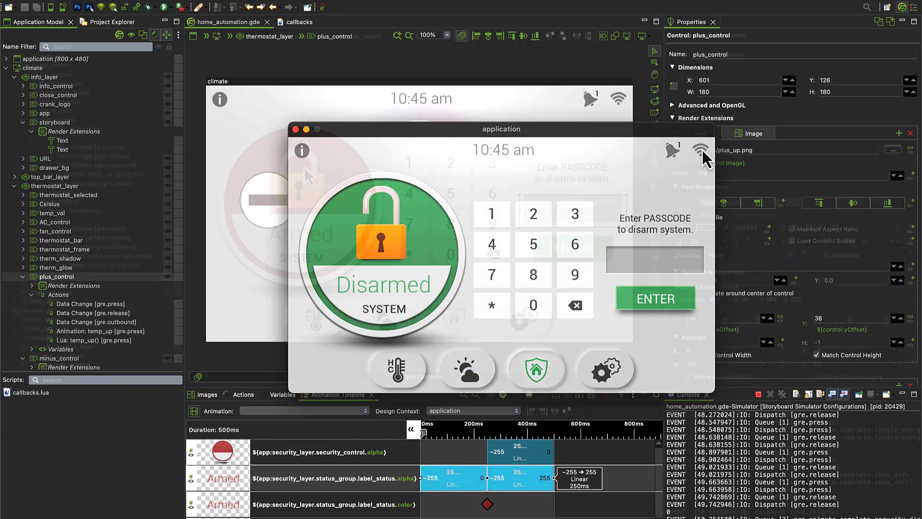
left_click(318, 7)
type("new_")
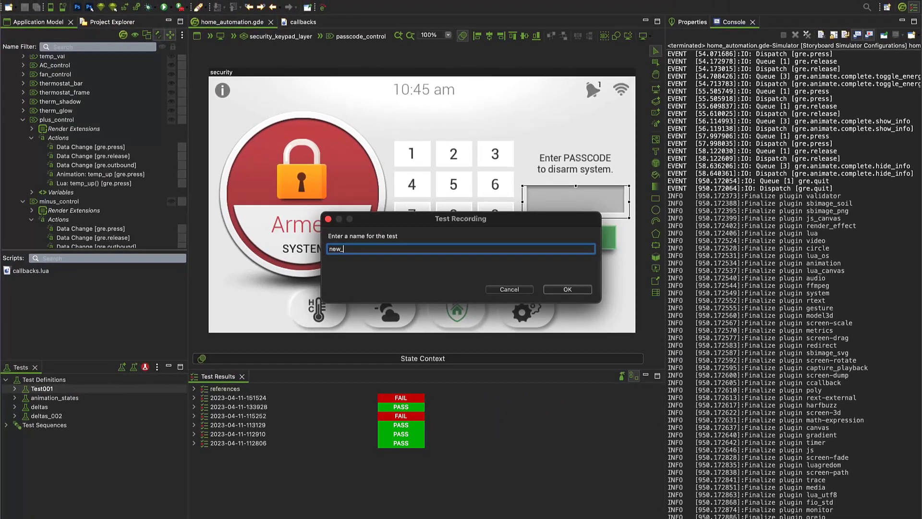
Name the new Validator test recording 'new_test' and start it
type("test")
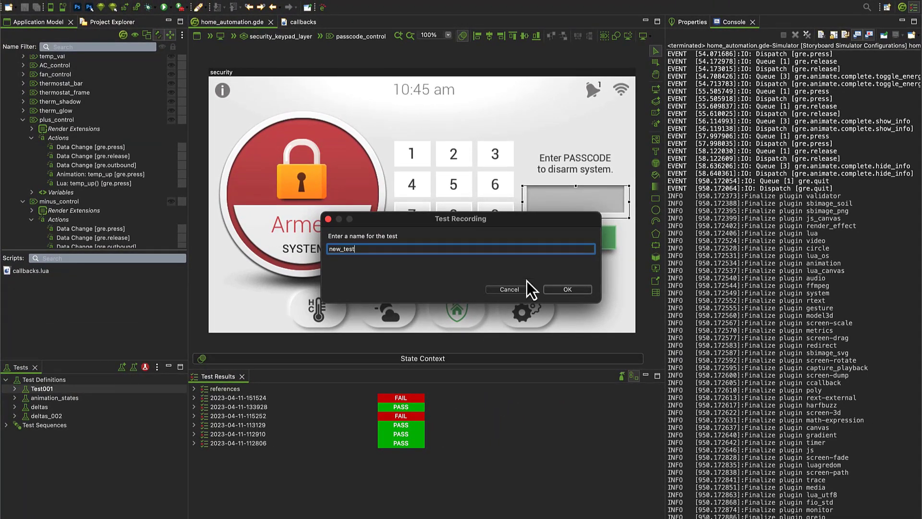
left_click(567, 289)
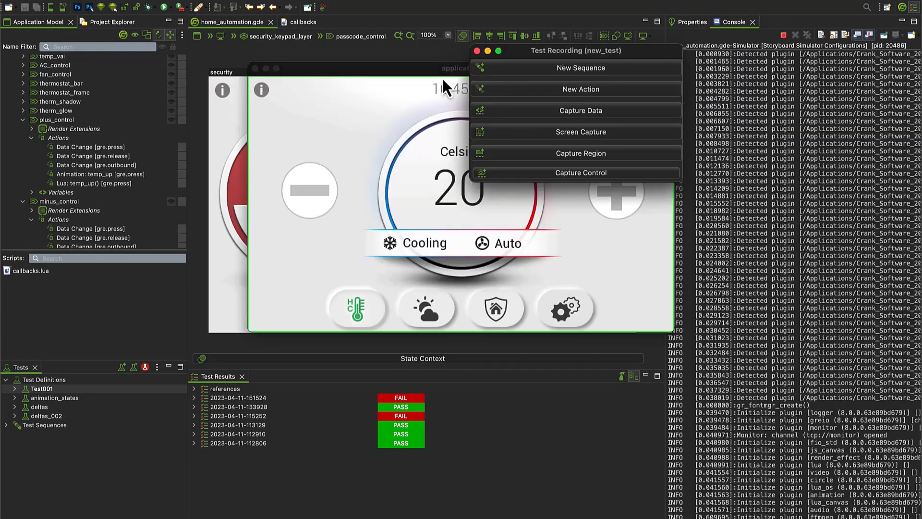
Capture the app screen as a test point and continue to the info panel
left_click(580, 67)
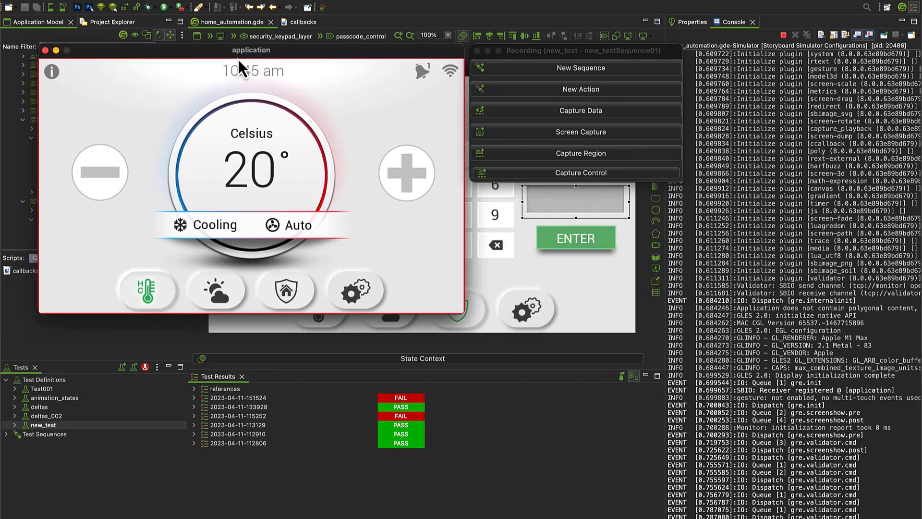
mouse_move(523, 145)
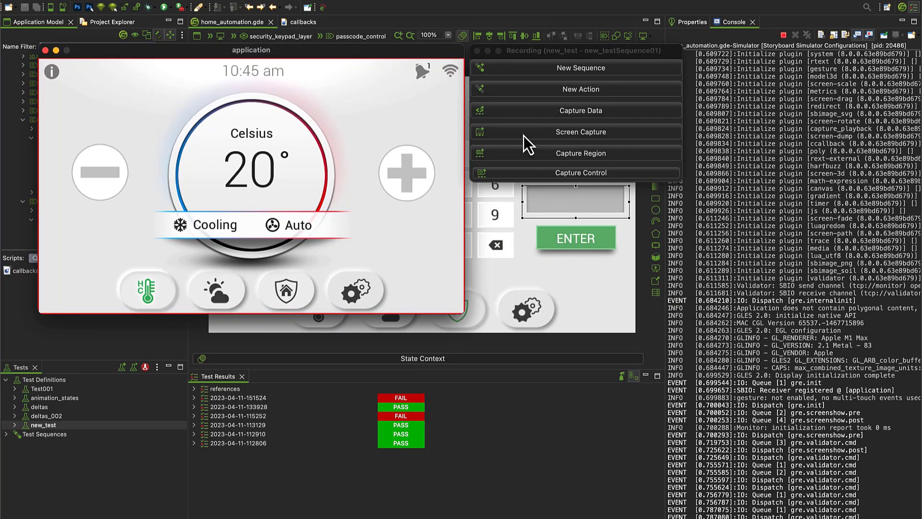
left_click(580, 132)
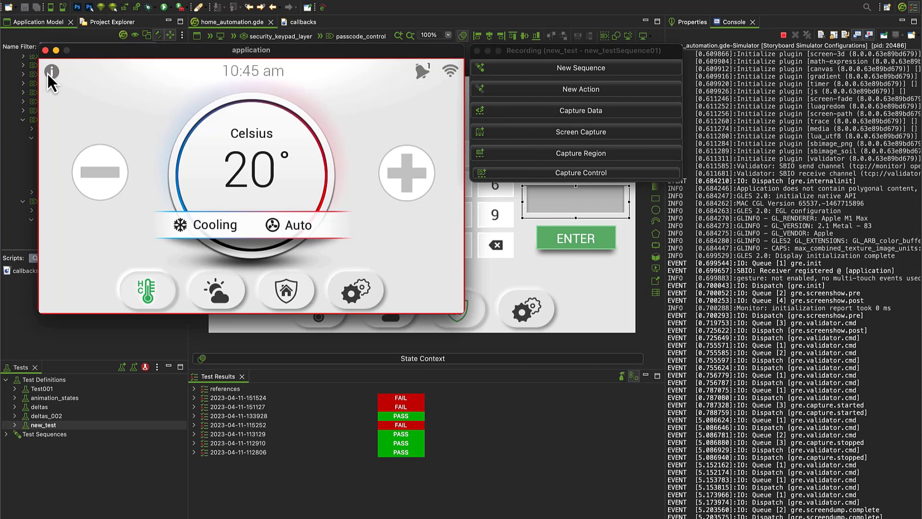
left_click(52, 72)
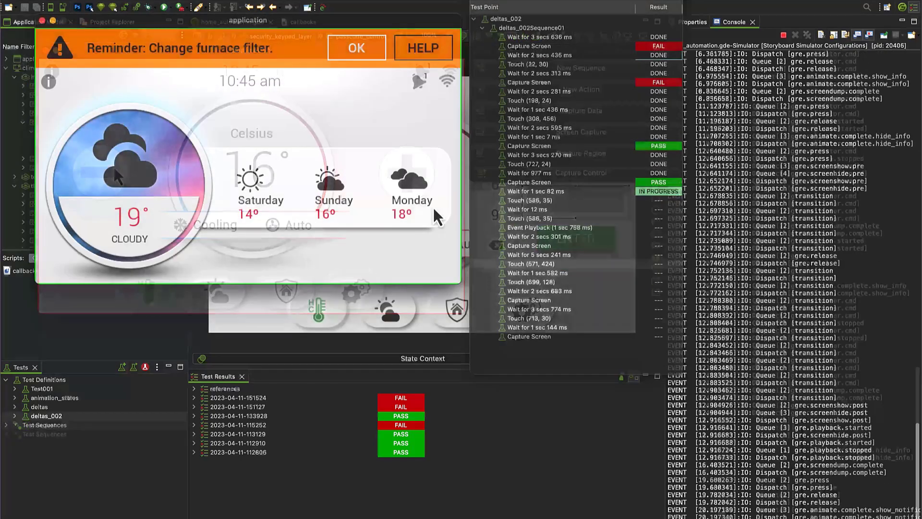
left_click(355, 47)
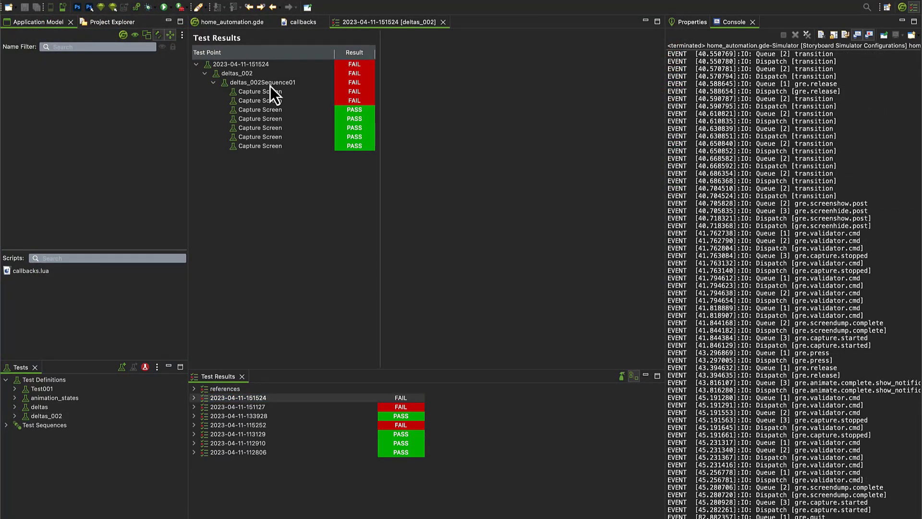
left_click(262, 82)
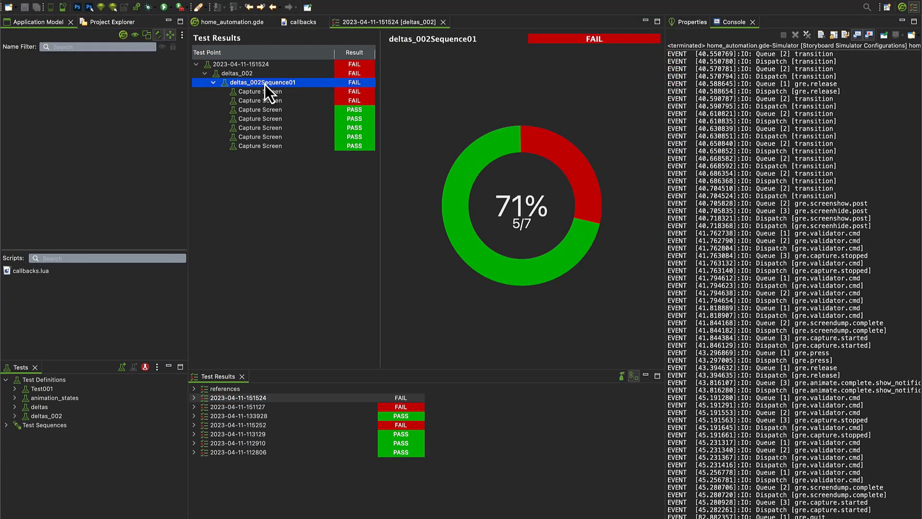
left_click(259, 91)
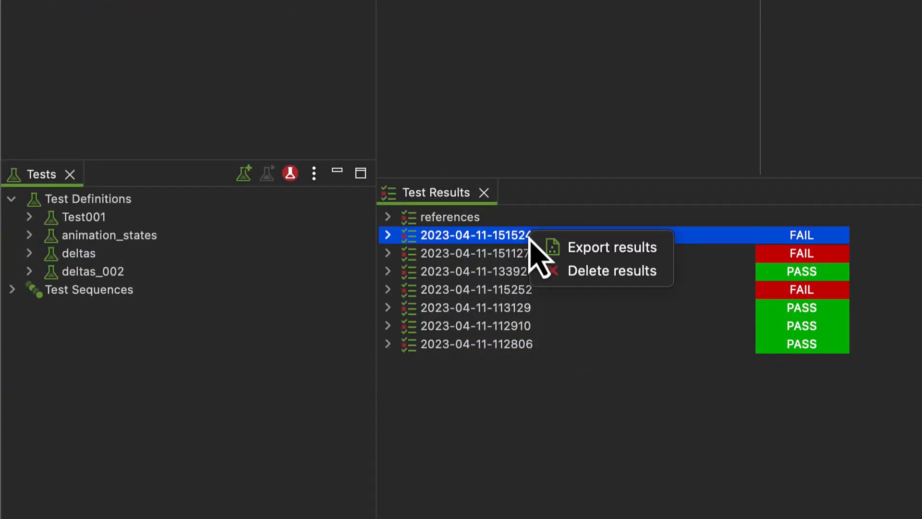
left_click(612, 247)
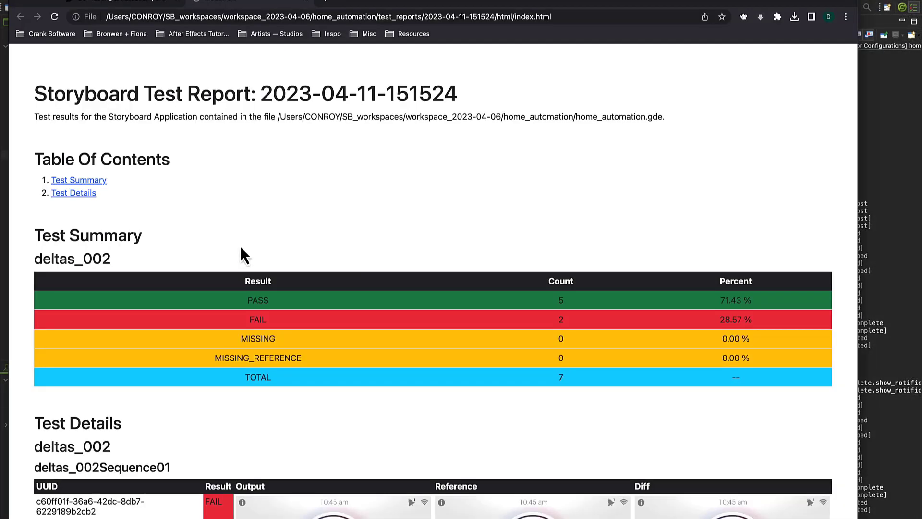
Scroll the HTML test report down to the Test Details table
scroll("down", 3)
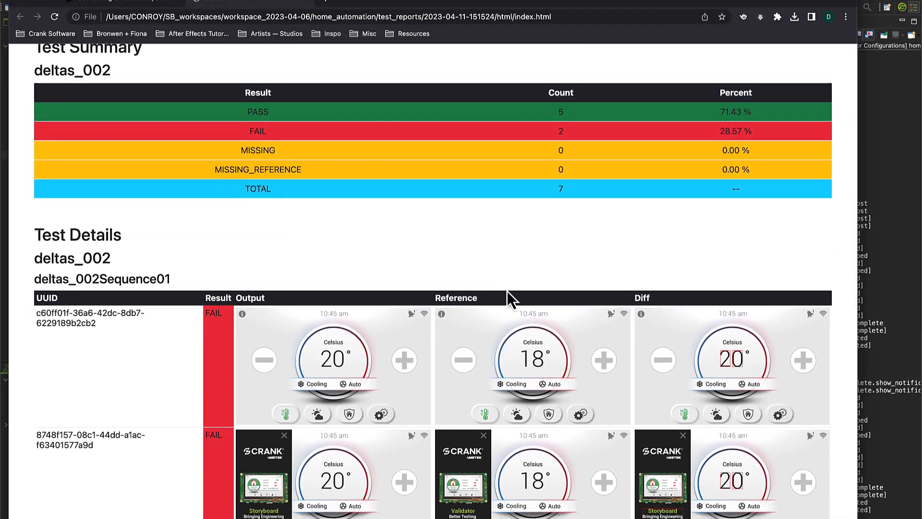